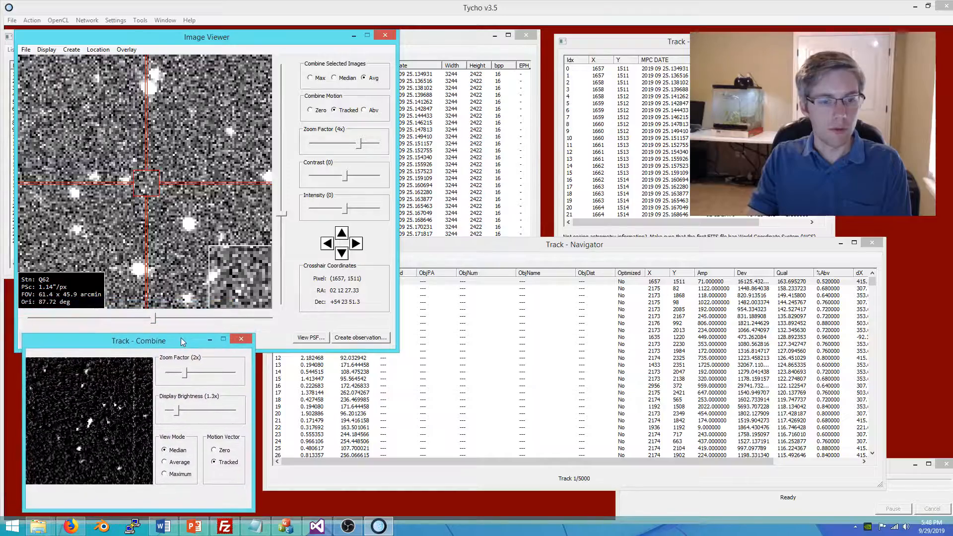
# Select track 9 and step to its last listed position across the images.
pyautogui.click(619, 75)
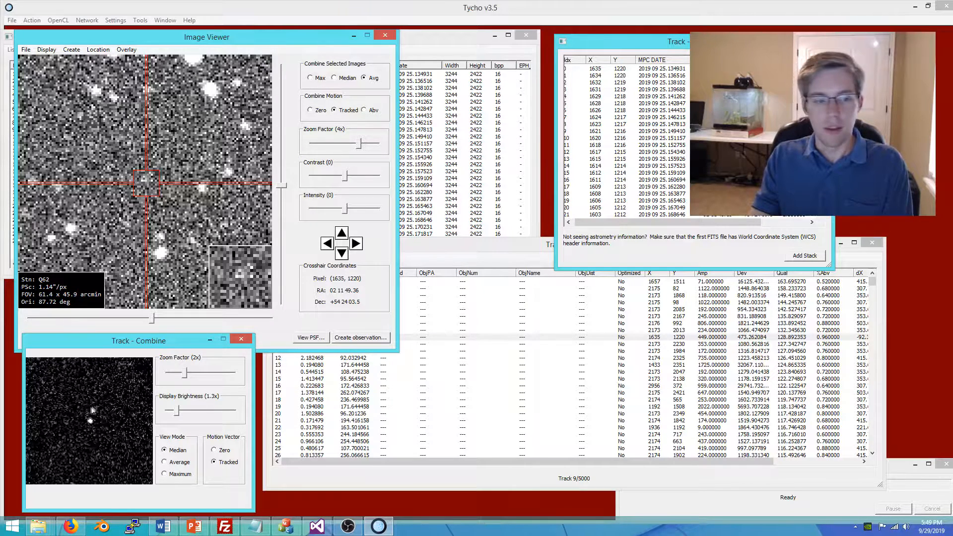
pyautogui.click(608, 69)
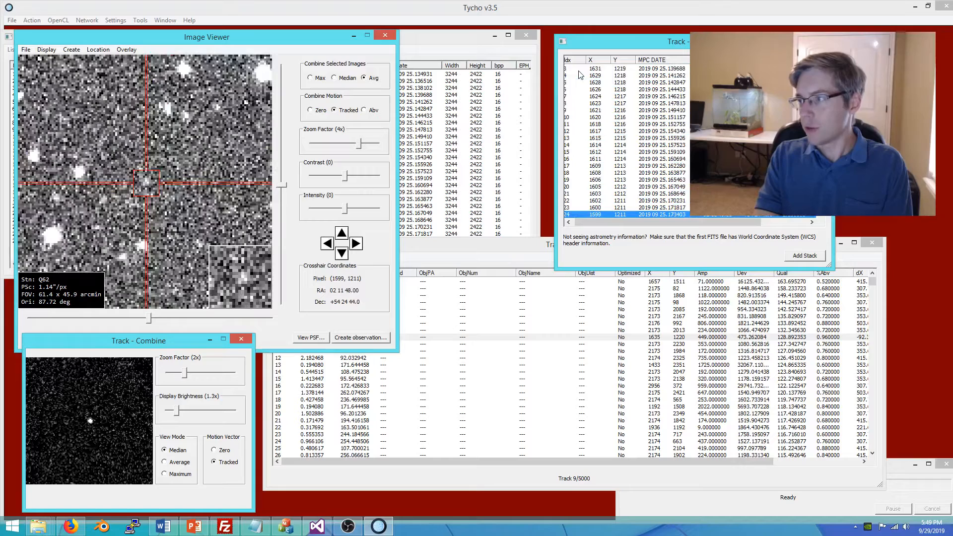
pyautogui.moveTo(429, 251)
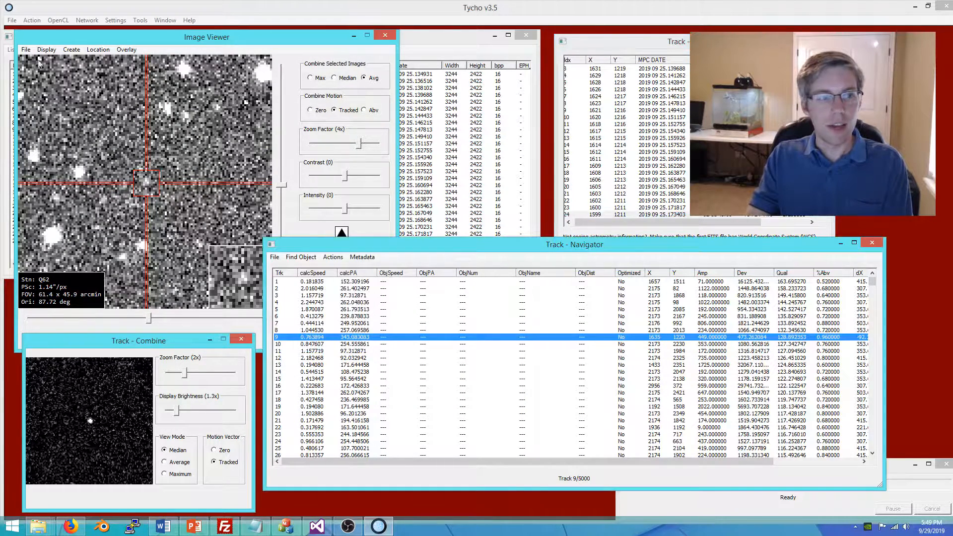
# Load MPCORB from the Image Viewer File menu so the stack combines along track 9.
pyautogui.click(26, 50)
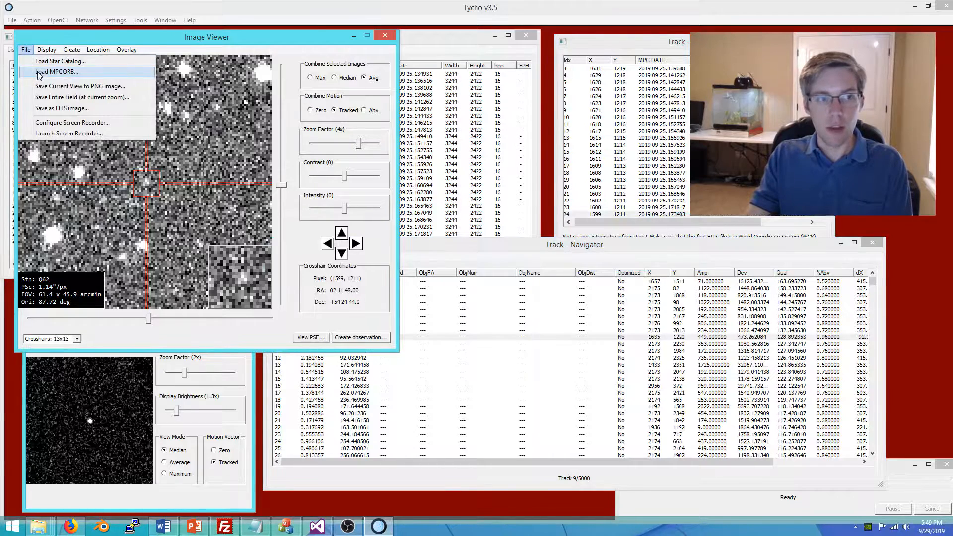
pyautogui.click(55, 71)
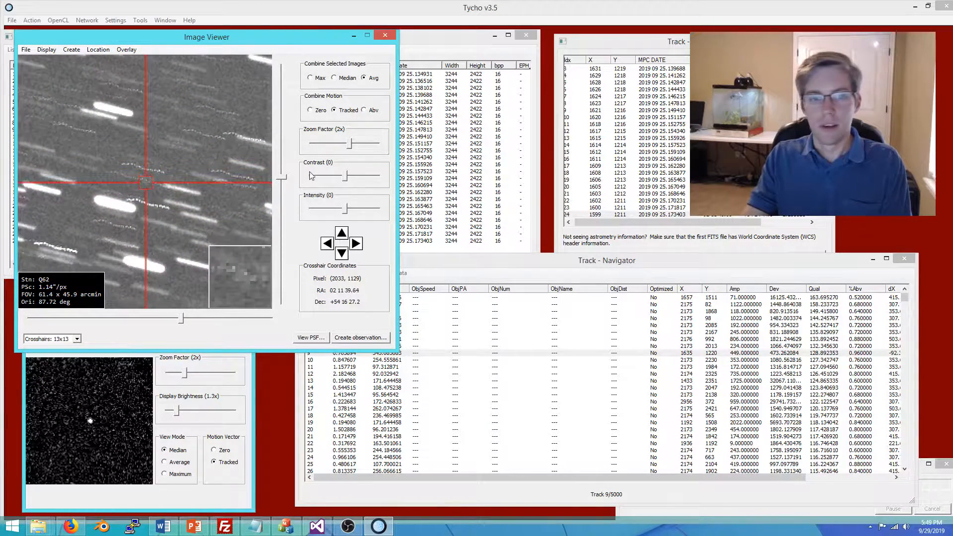
# Zoom out on the star field, then reset the workspace to just the 25-image list.
pyautogui.moveTo(348, 142); pyautogui.dragTo(328, 142)
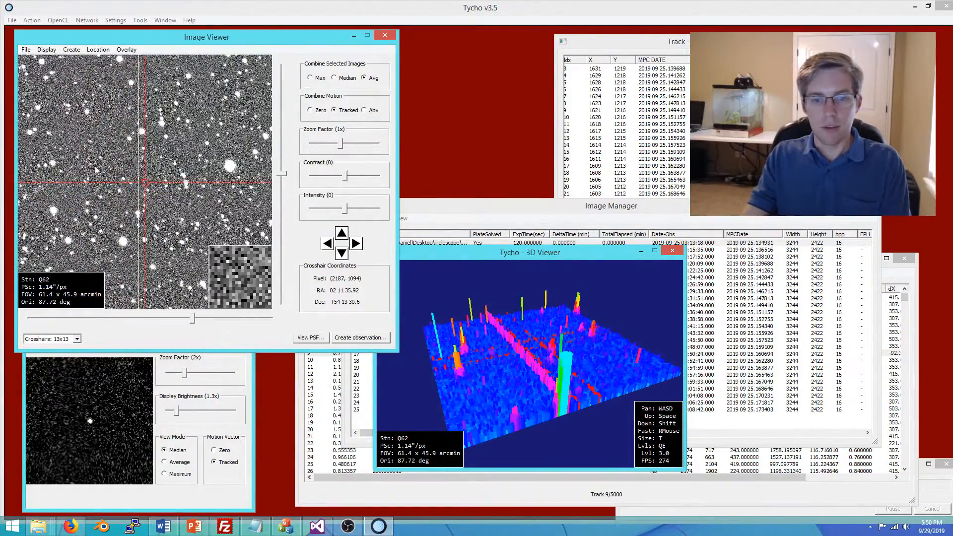
pyautogui.click(51, 338)
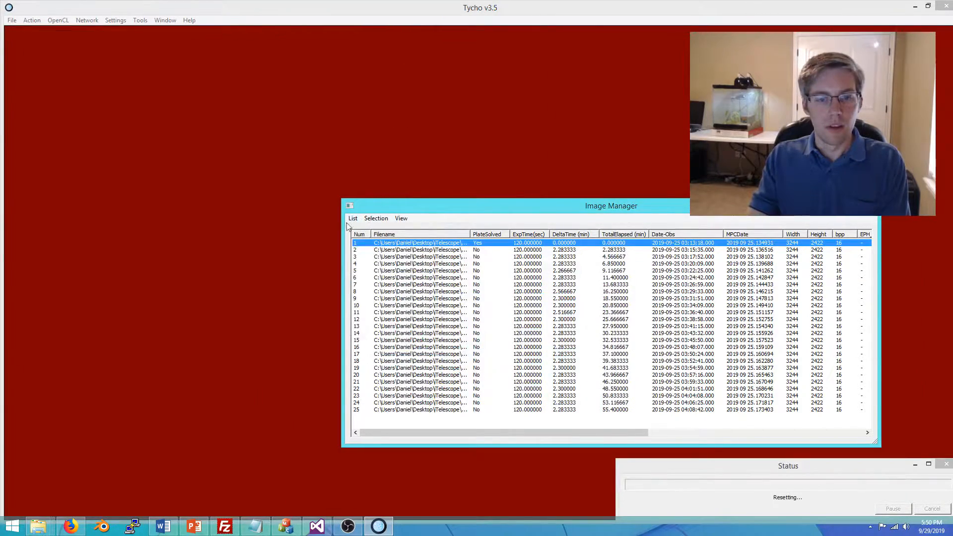
# Load all 25 Lights FIT frames and show them with Action > View Images.
pyautogui.click(352, 218)
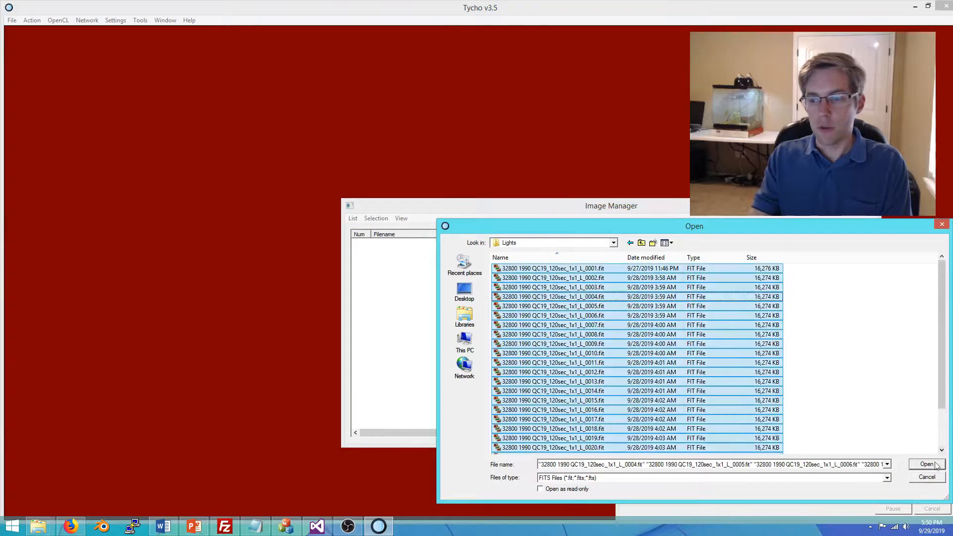
pyautogui.click(926, 464)
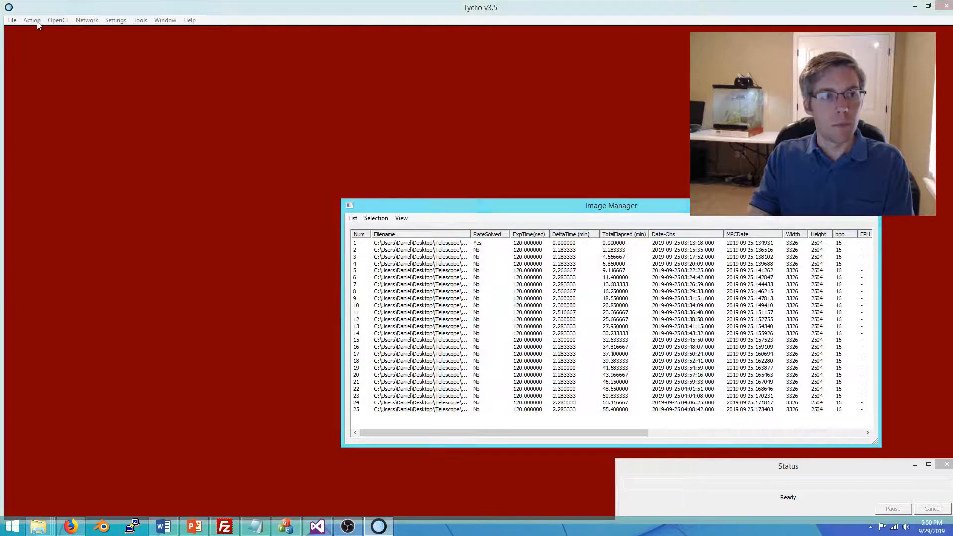
pyautogui.click(32, 19)
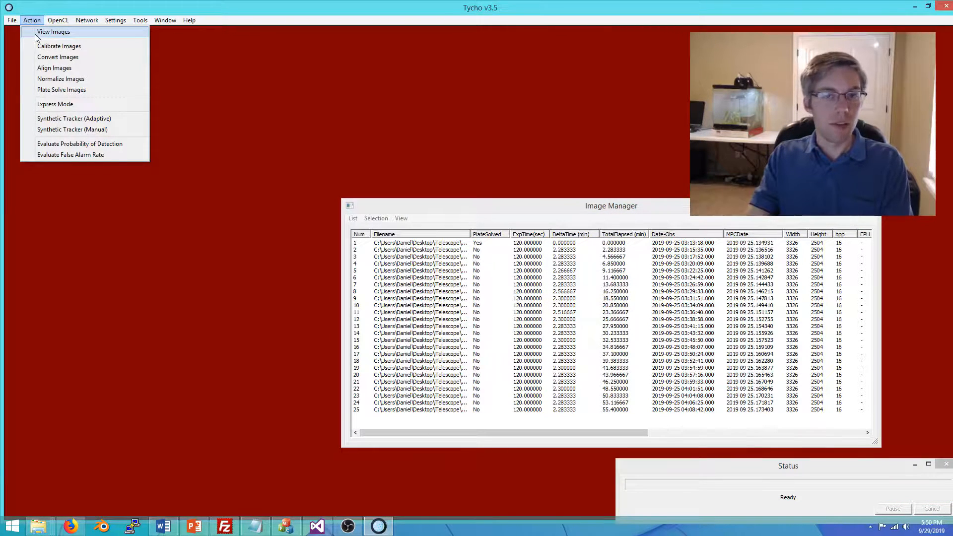
pyautogui.click(53, 32)
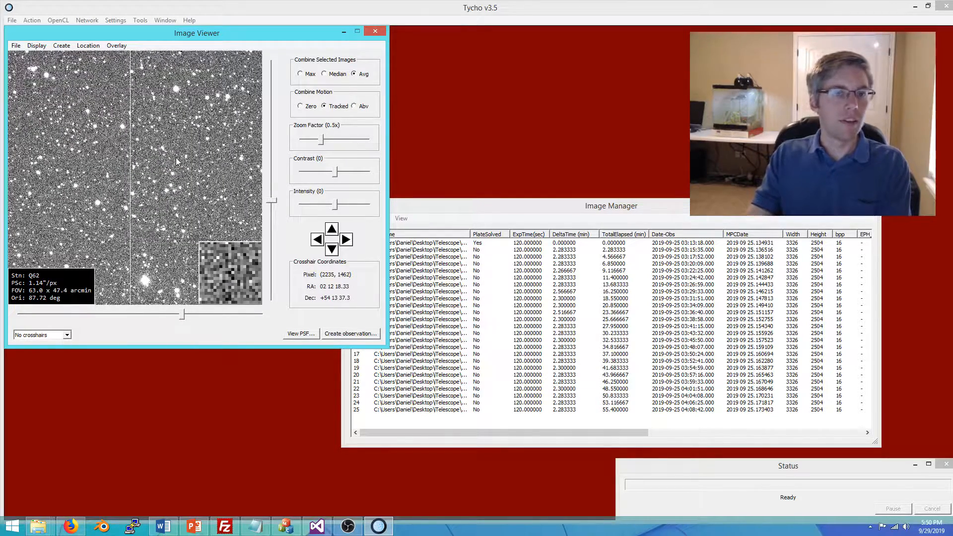
# Raise the Zoom Factor twice to zoom in on the star field pixels.
pyautogui.moveTo(316, 140); pyautogui.dragTo(346, 140)
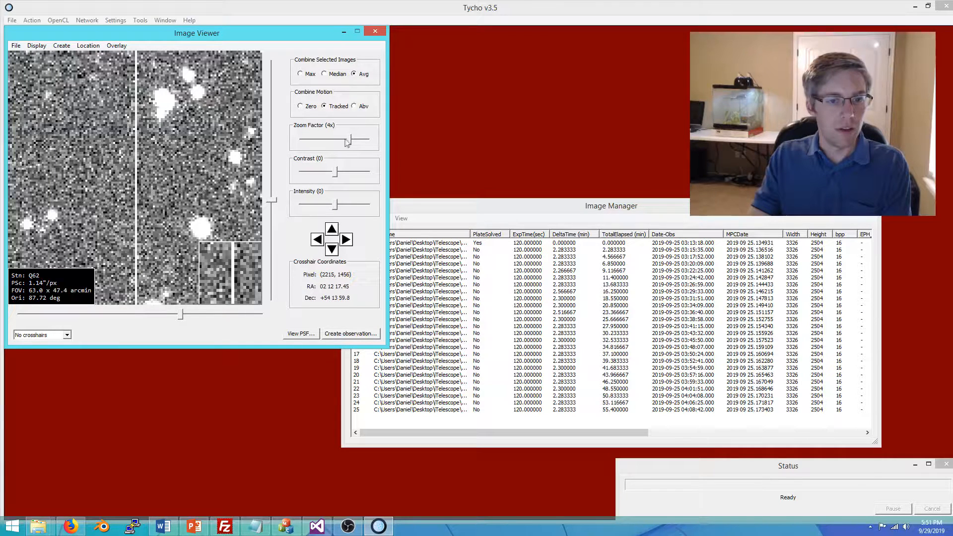
pyautogui.moveTo(346, 144); pyautogui.dragTo(377, 144)
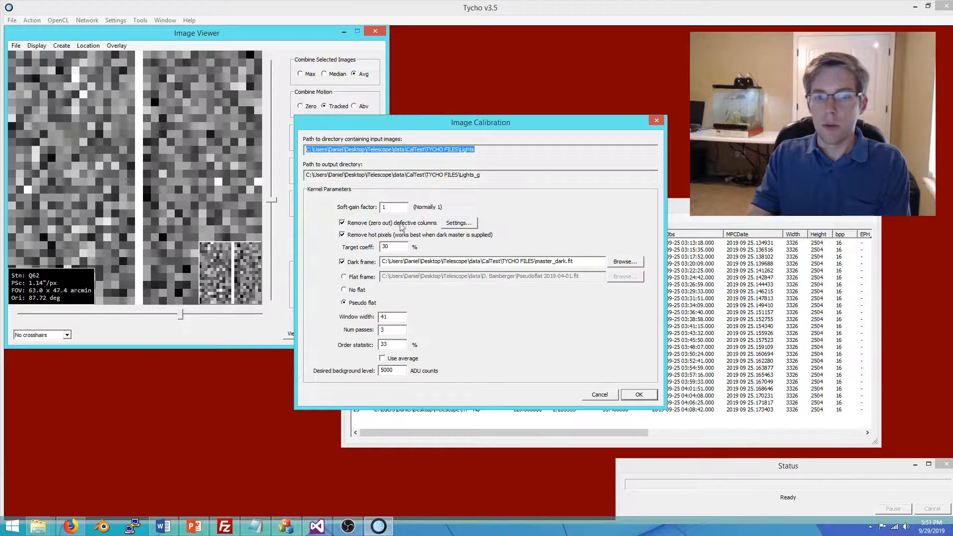
# Review the CCD Column Removal settings, then close them and the Image Calibration window.
pyautogui.click(457, 223)
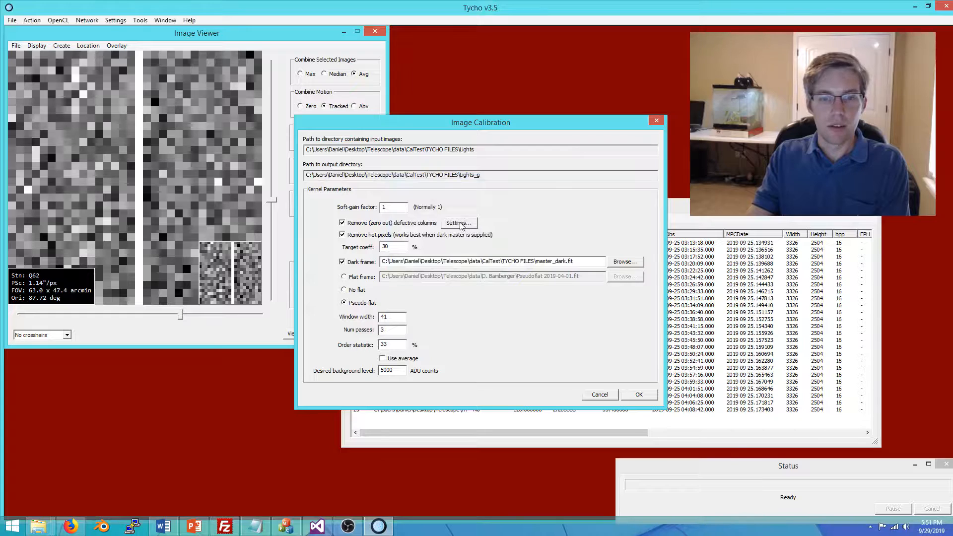
pyautogui.click(457, 222)
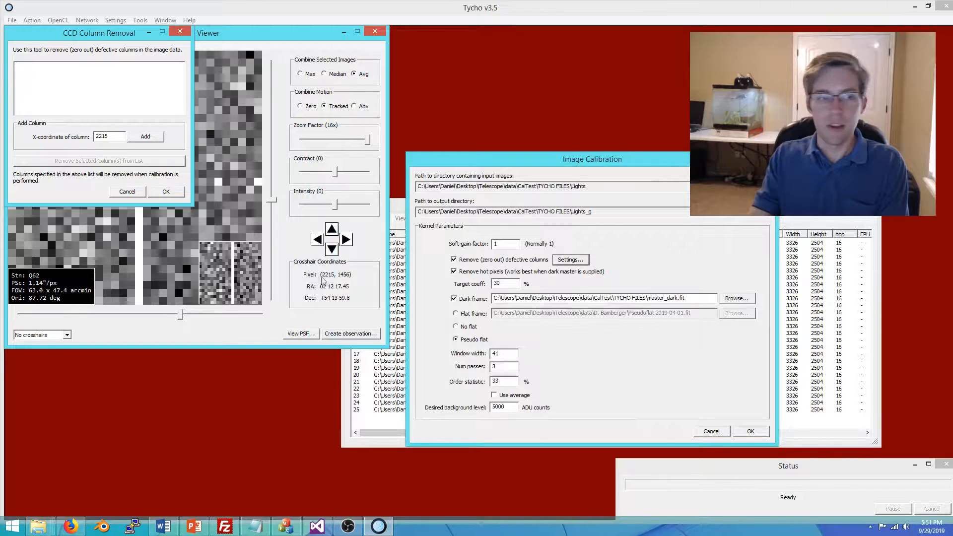
pyautogui.click(145, 136)
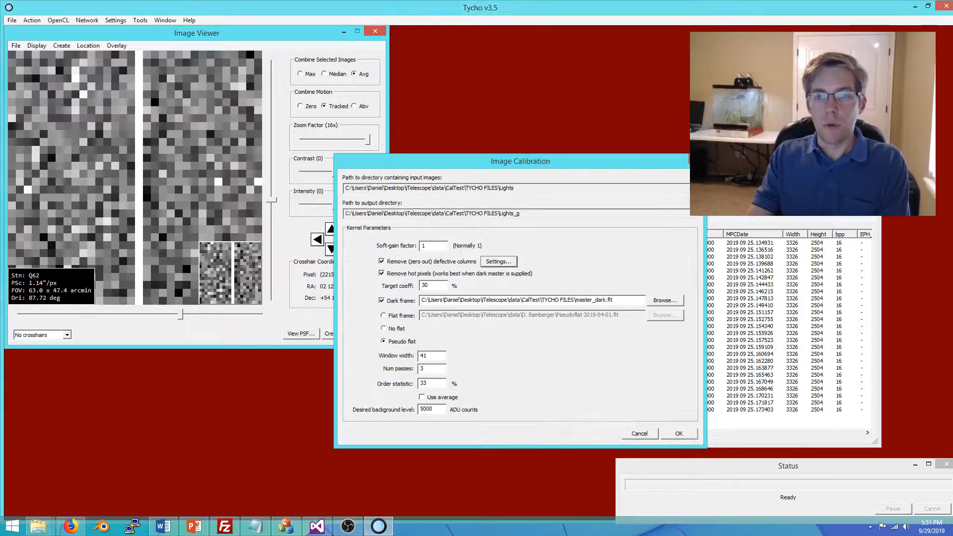
pyautogui.click(363, 226)
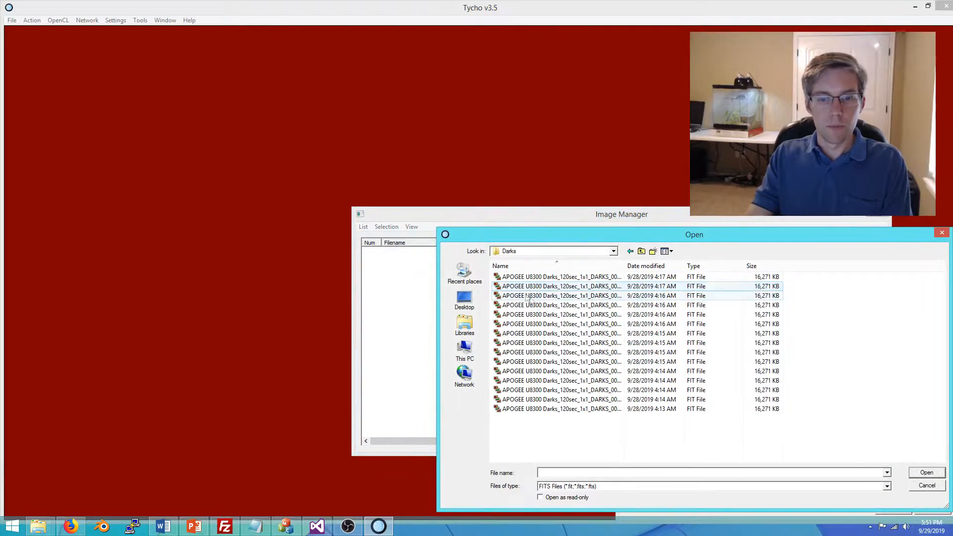
# Load the 15 dark FIT frames and show them with Action > View Images.
pyautogui.click(926, 473)
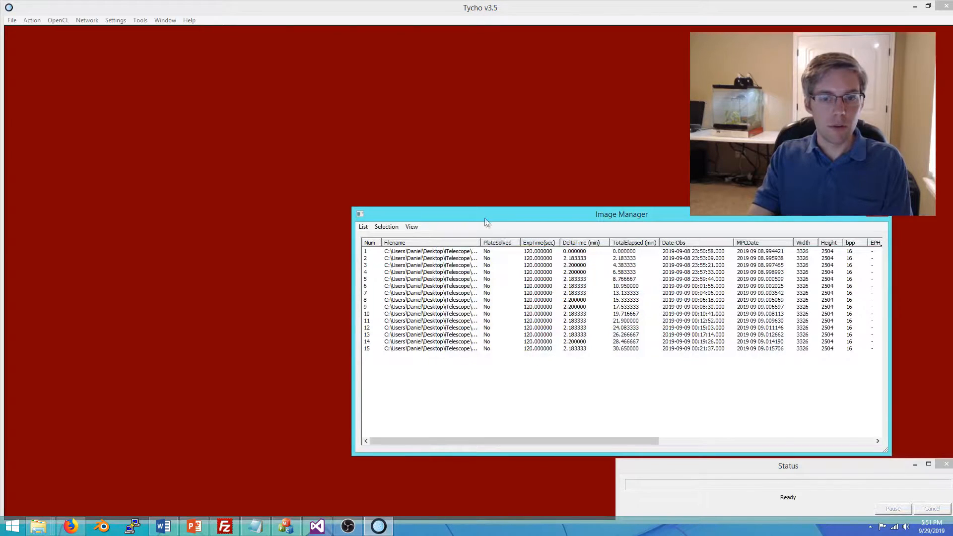
pyautogui.click(32, 20)
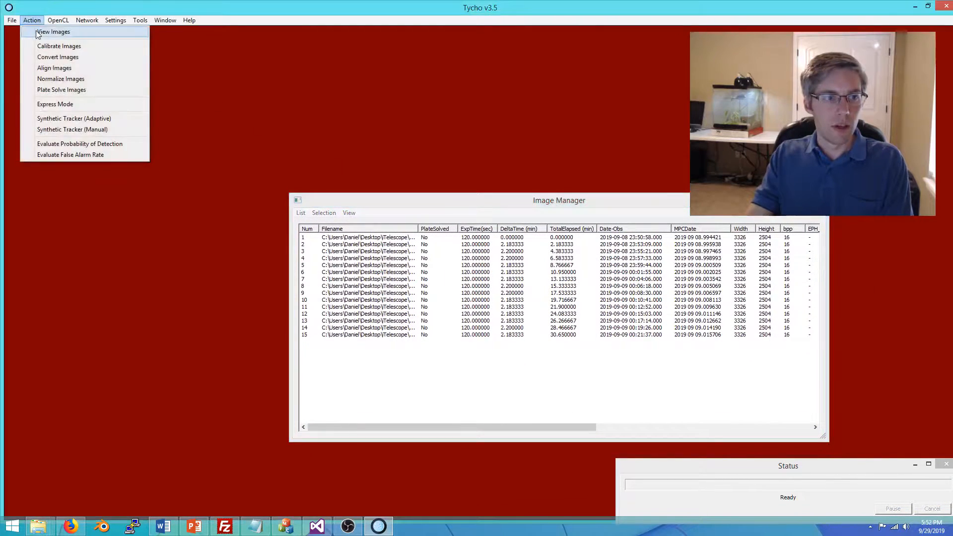
pyautogui.click(52, 32)
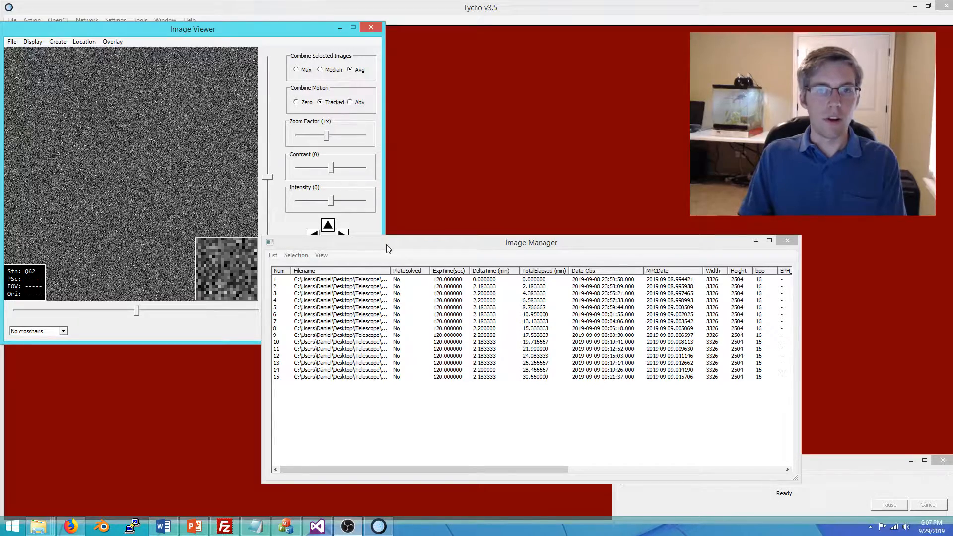
# Select all 15 dark frames in Image Manager to average them.
pyautogui.moveTo(530, 242); pyautogui.dragTo(586, 237)
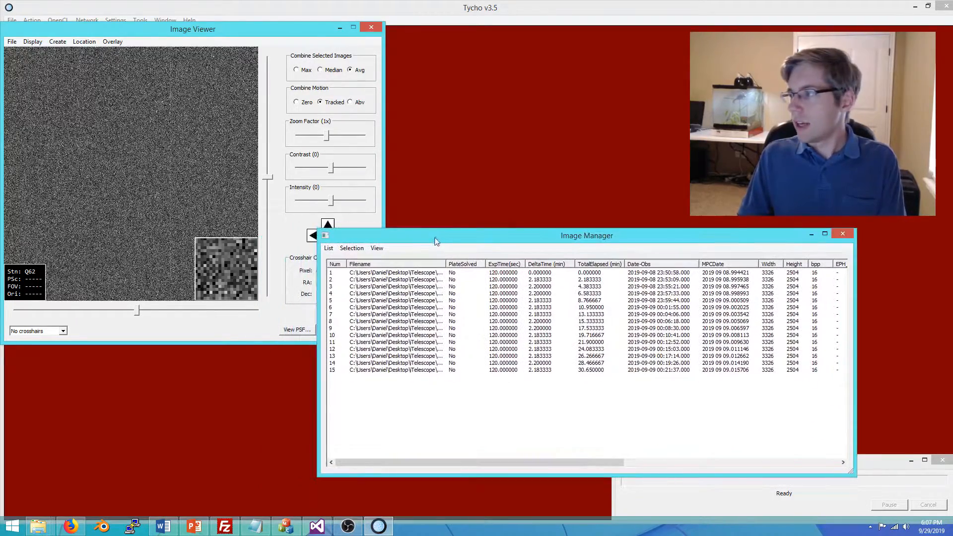
pyautogui.click(351, 249)
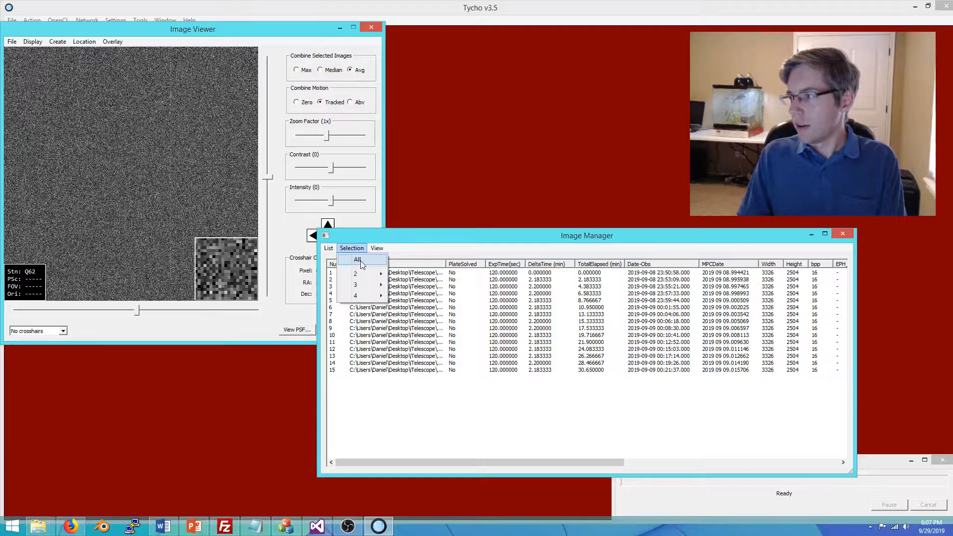
pyautogui.click(358, 259)
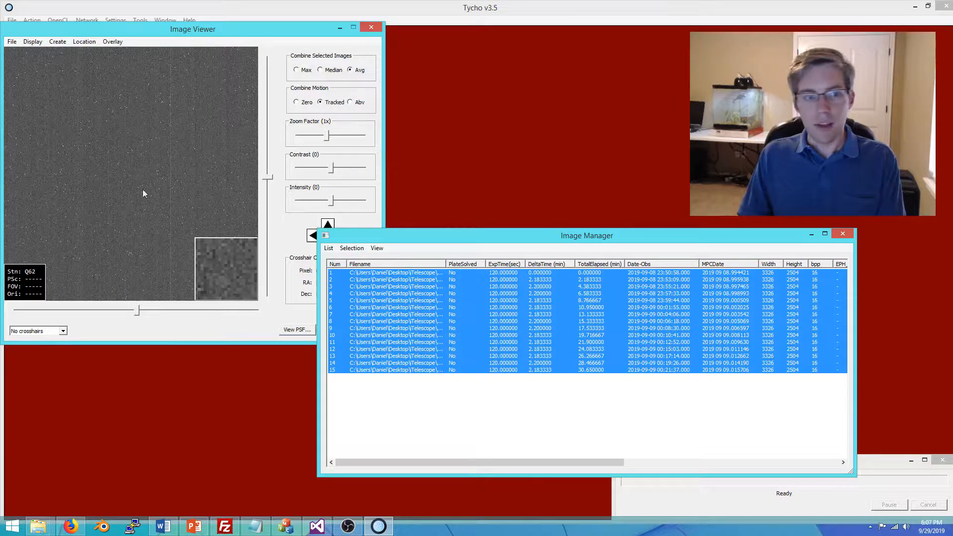
pyautogui.click(11, 42)
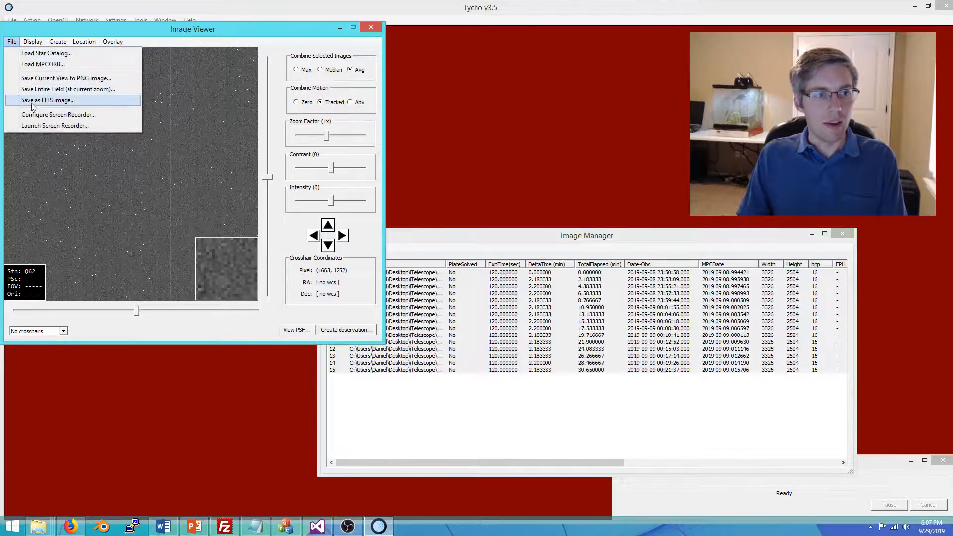
# Save the averaged dark as master_dark.fit, overwriting the existing file.
pyautogui.click(47, 100)
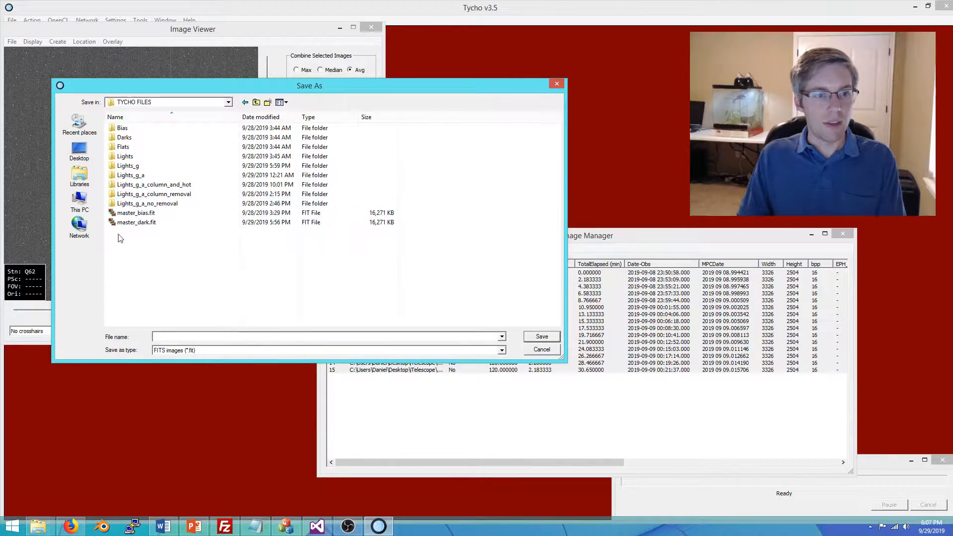
pyautogui.click(540, 348)
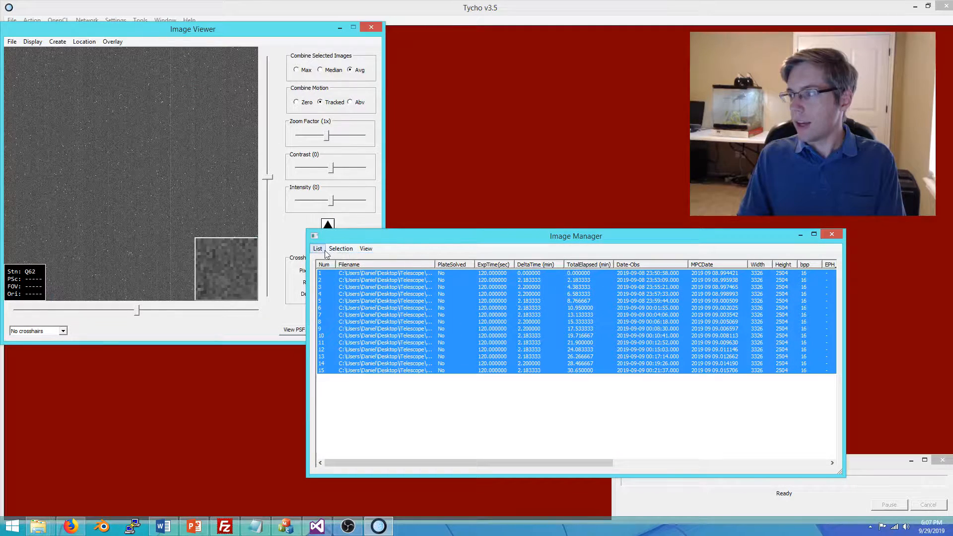
pyautogui.click(370, 27)
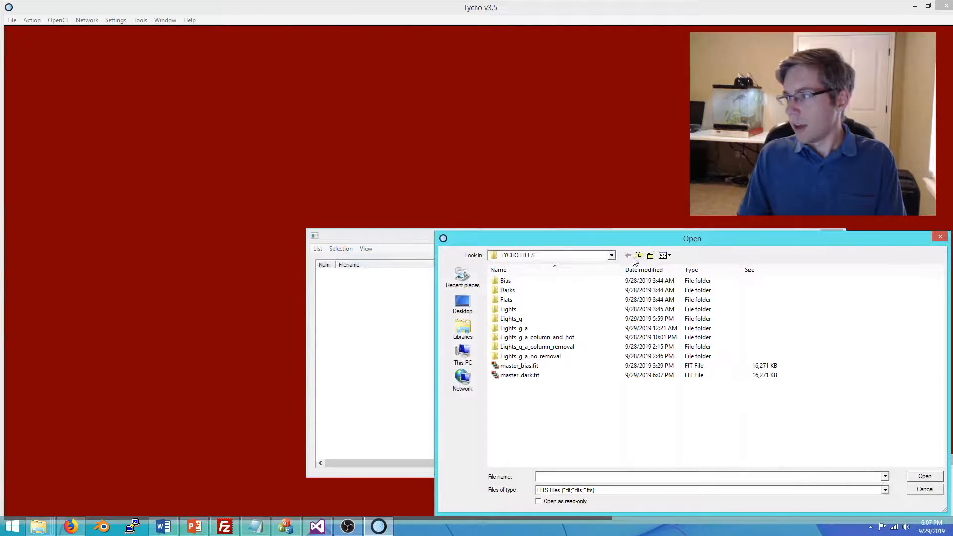
# Load master_dark.fit alone and bring up its Calibration Kernel settings from Display.
pyautogui.click(924, 475)
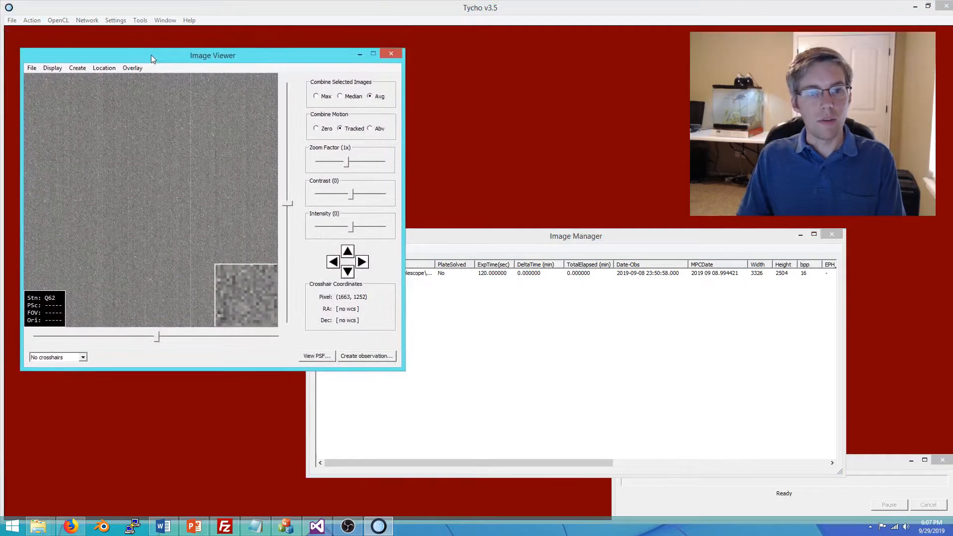
pyautogui.click(52, 68)
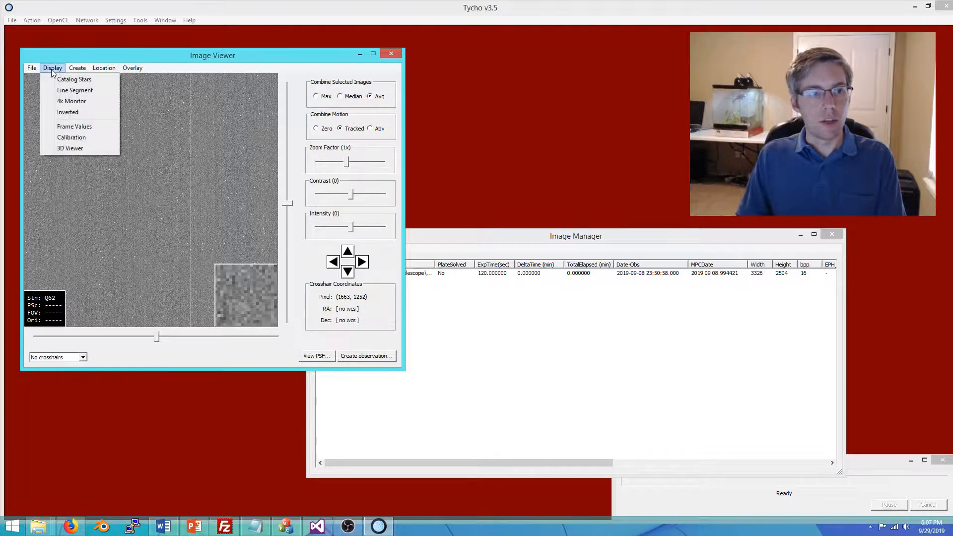
pyautogui.moveTo(71, 137)
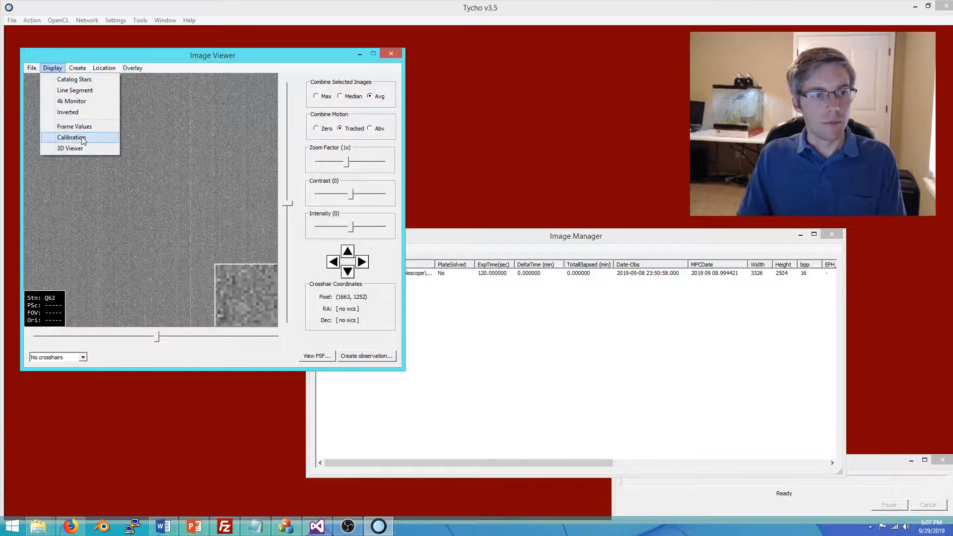
pyautogui.click(71, 137)
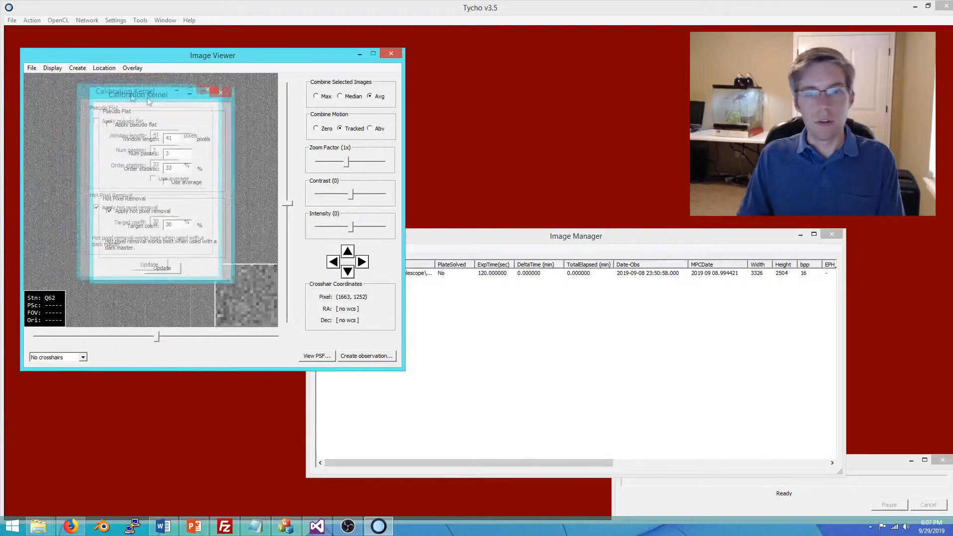
# Move the Calibration Kernel window aside and show the master dark in the 3D Viewer.
pyautogui.moveTo(139, 94); pyautogui.dragTo(477, 49)
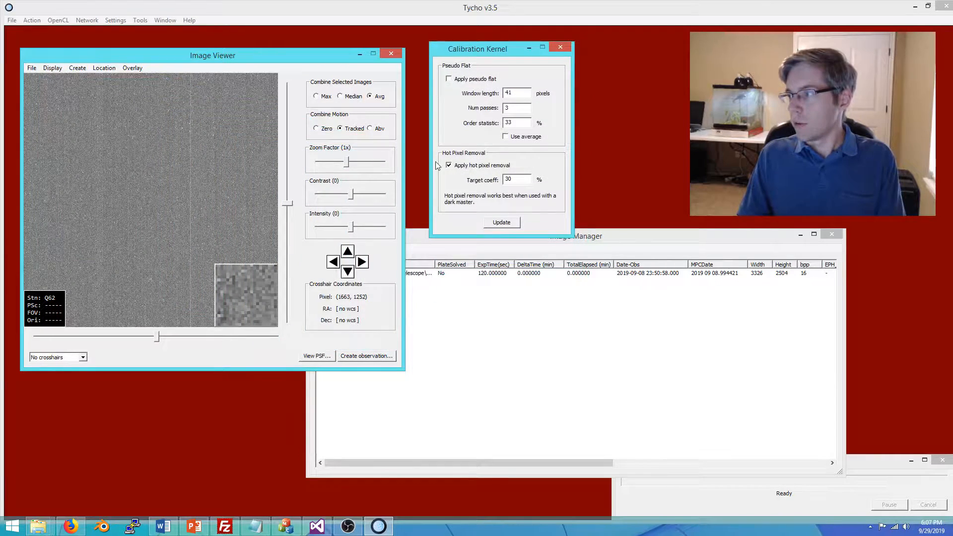
pyautogui.click(52, 67)
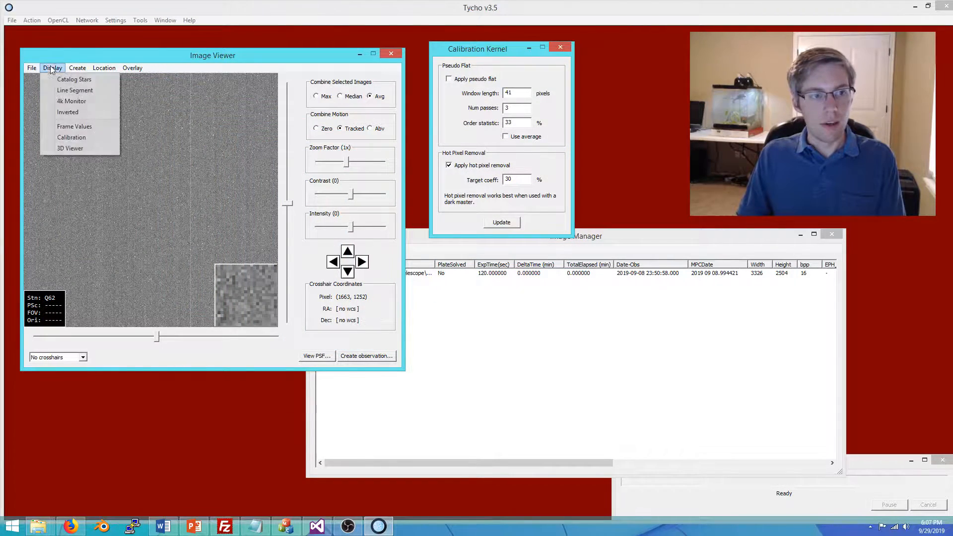
pyautogui.click(70, 148)
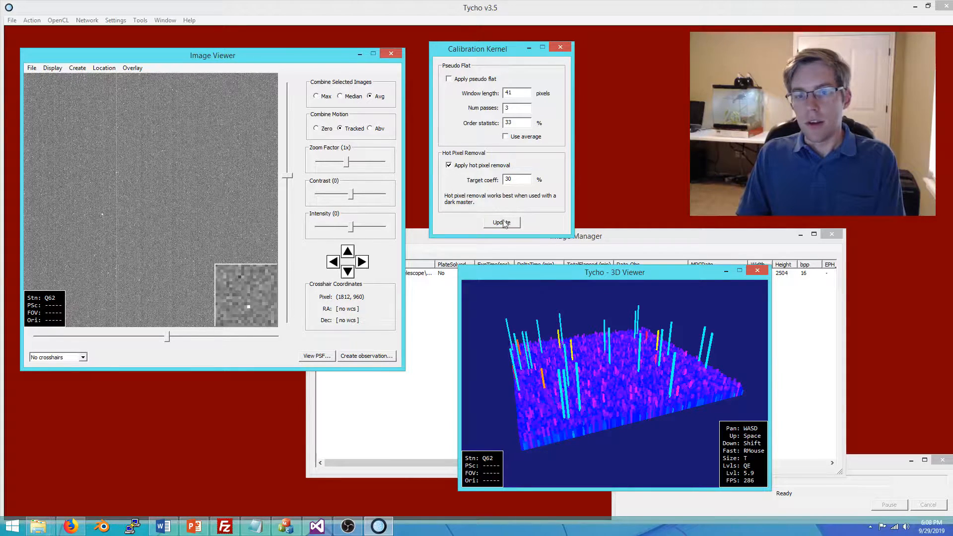
# Try hot pixel removal at target coefficients 20 and 30 percent, nudging the contrast to compare.
pyautogui.click(501, 221)
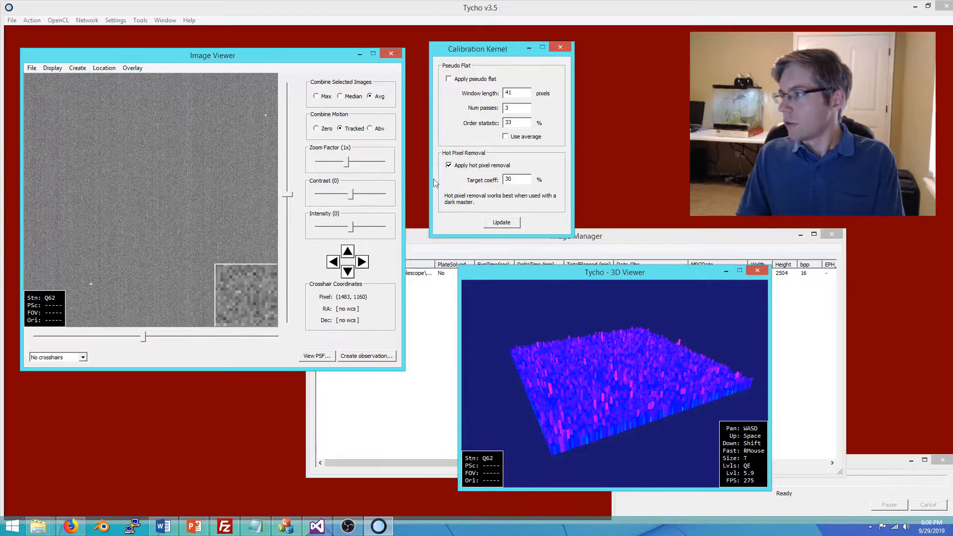
pyautogui.click(516, 179)
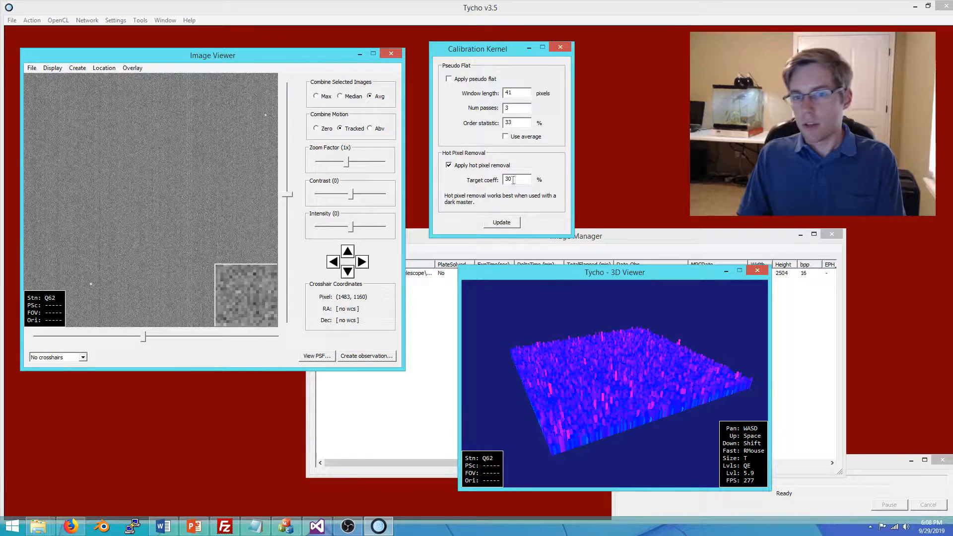
pyautogui.tripleClick(516, 180)
pyautogui.write('5')
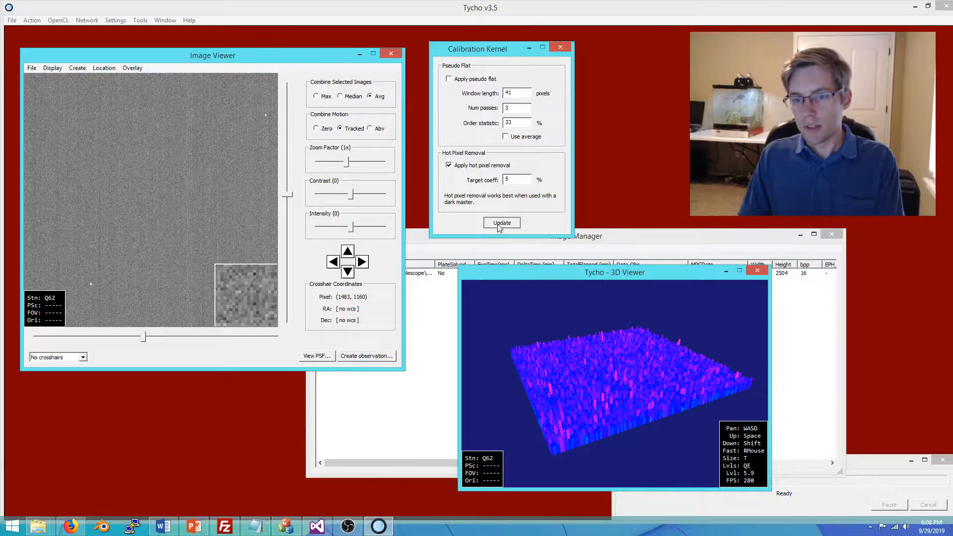
pyautogui.click(500, 222)
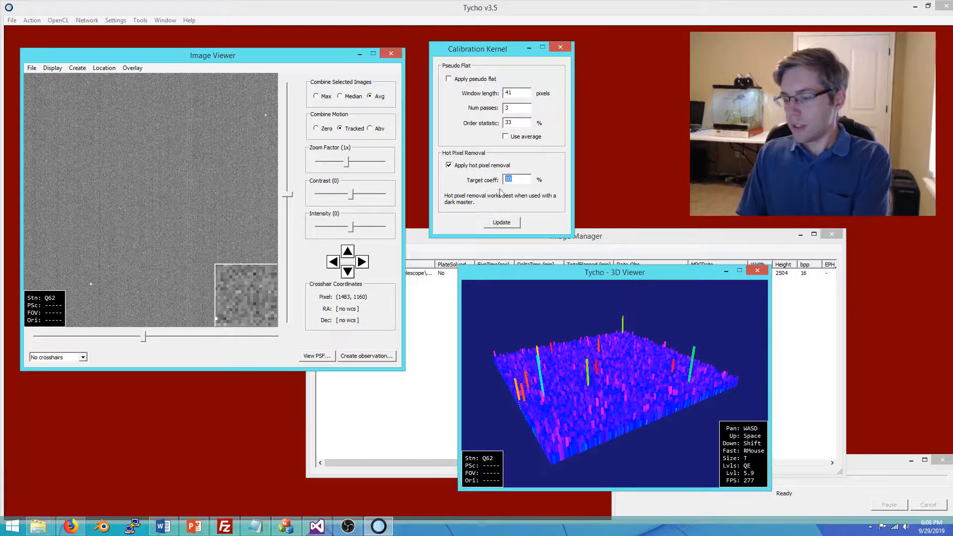
pyautogui.write('20')
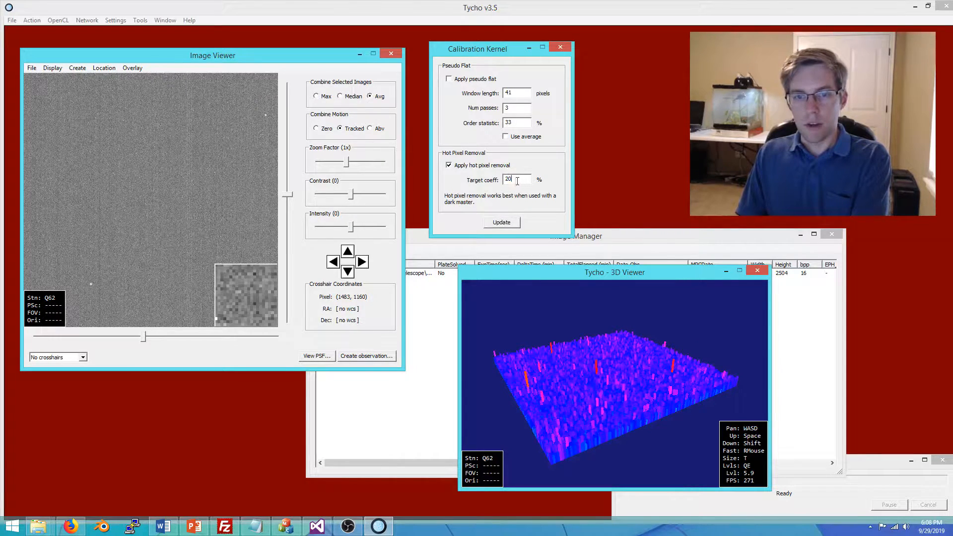
pyautogui.write('30')
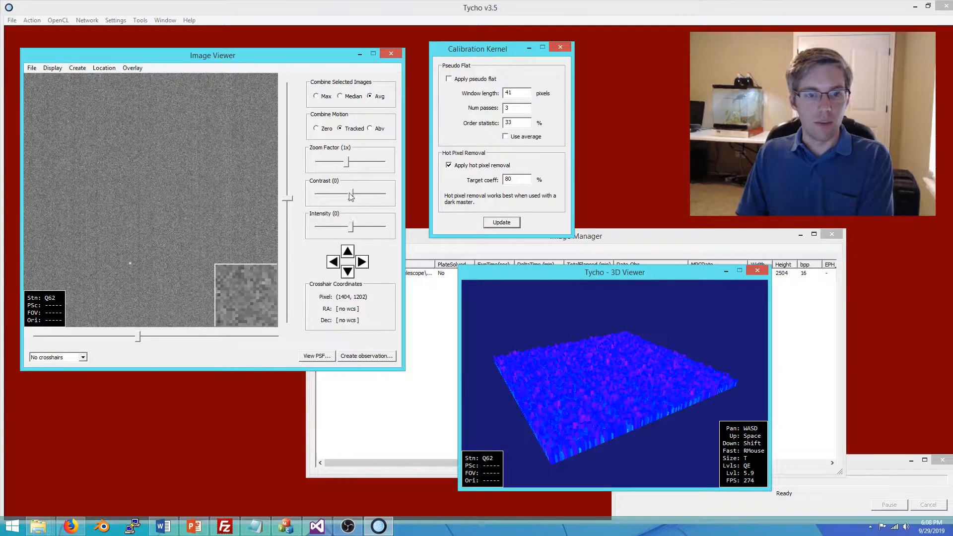
pyautogui.moveTo(352, 194); pyautogui.dragTo(348, 193)
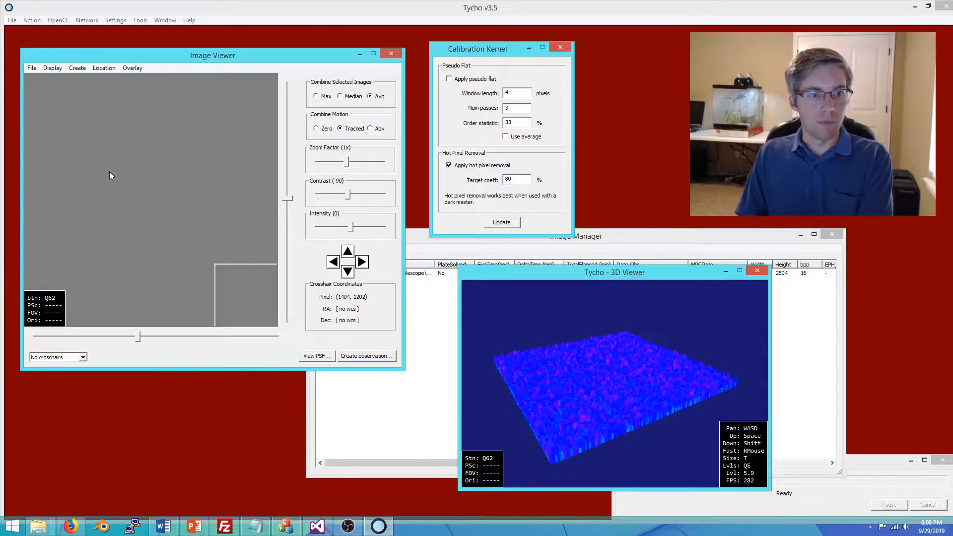
pyautogui.moveTo(331, 195); pyautogui.dragTo(352, 194)
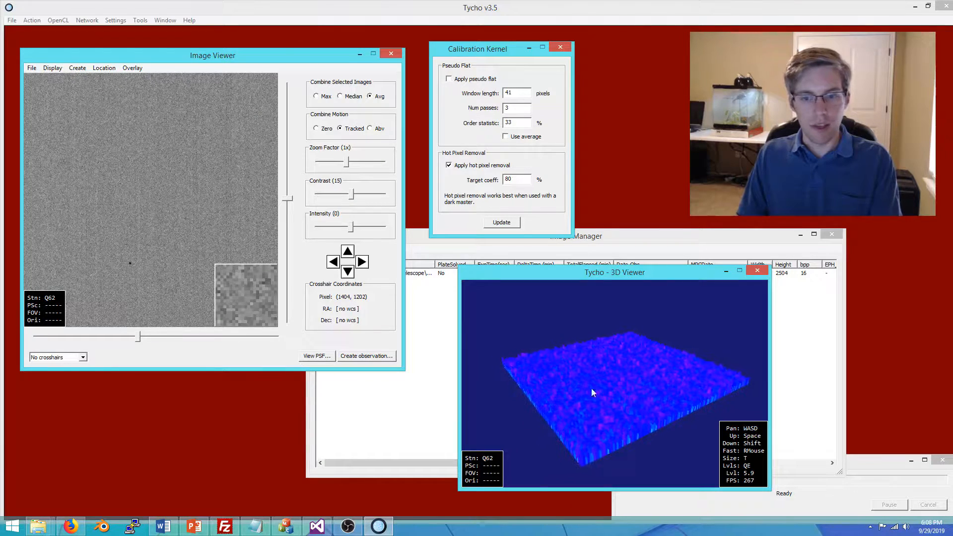
# Try coefficients 90, 100, 35 and 20 percent, then settle back on 30 percent.
pyautogui.write('90')
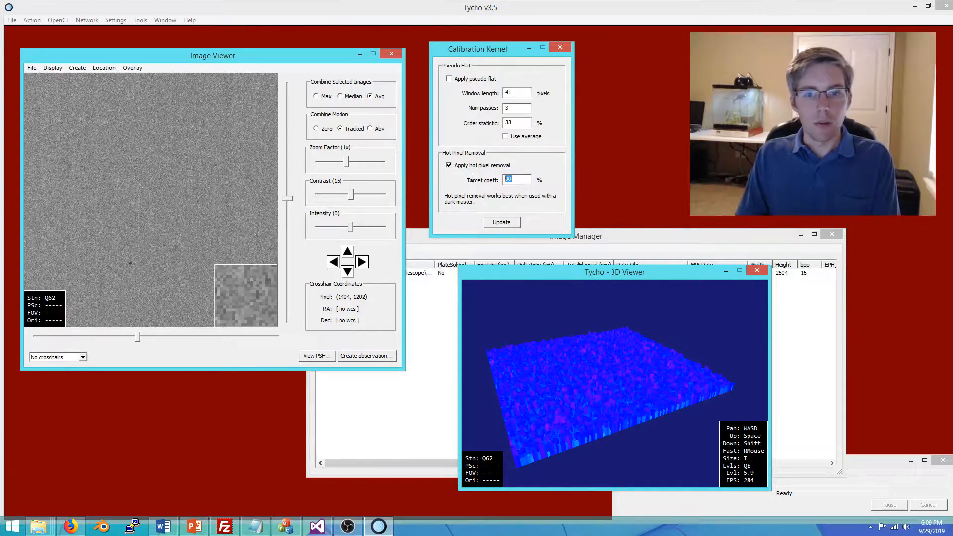
pyautogui.click(501, 222)
pyautogui.write('100')
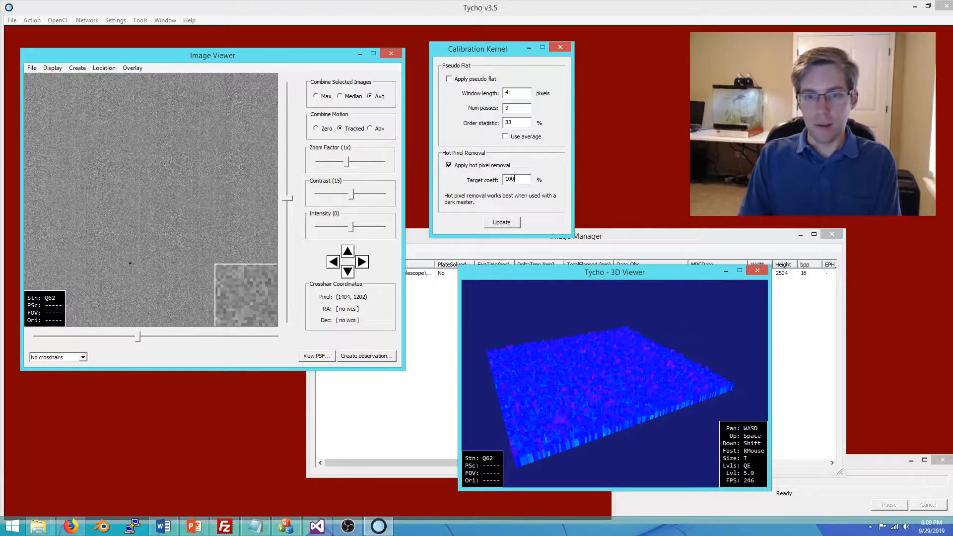
pyautogui.click(500, 221)
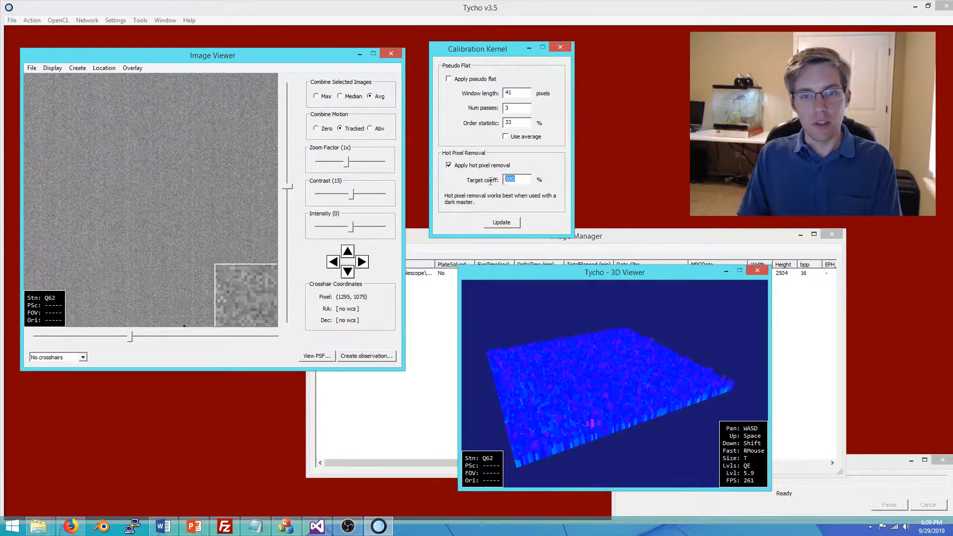
pyautogui.write('30')
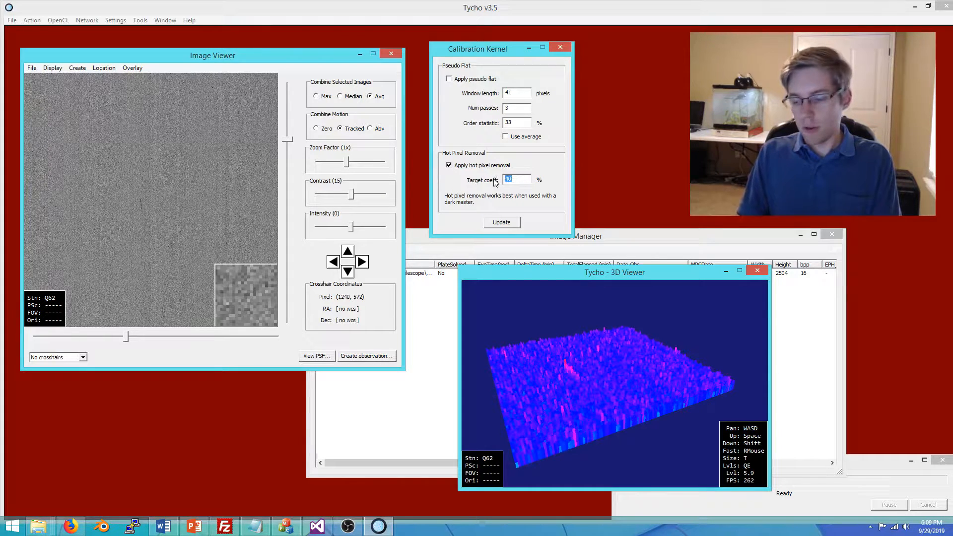
pyautogui.write('35')
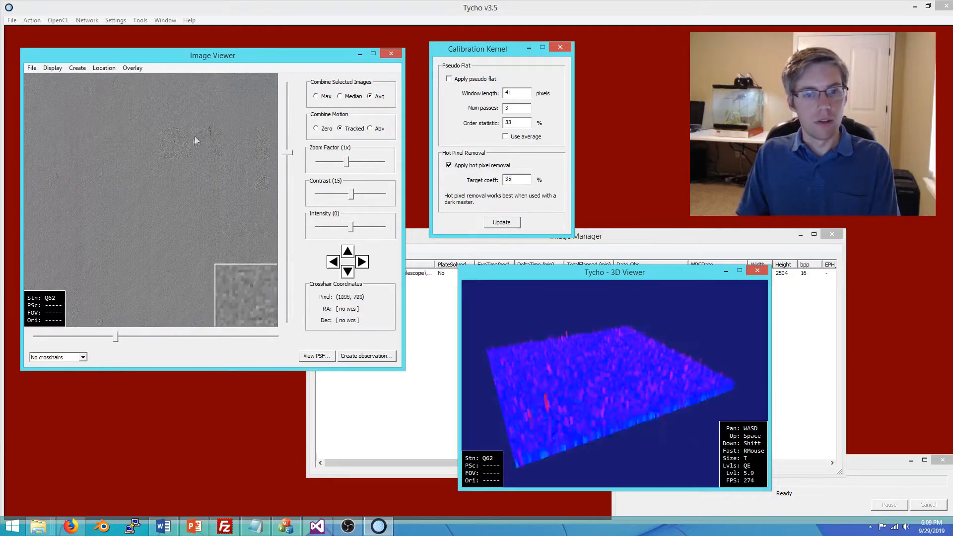
pyautogui.write('20')
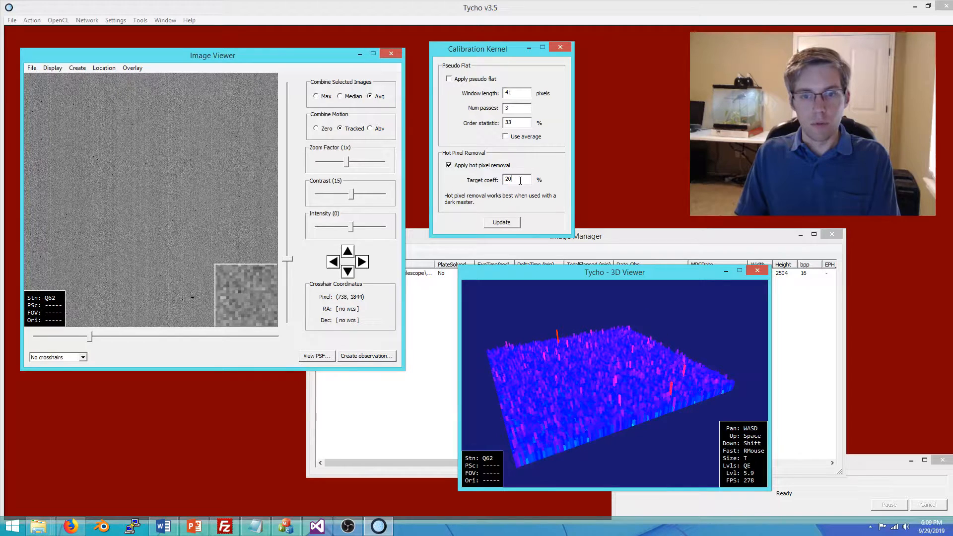
pyautogui.write('30')
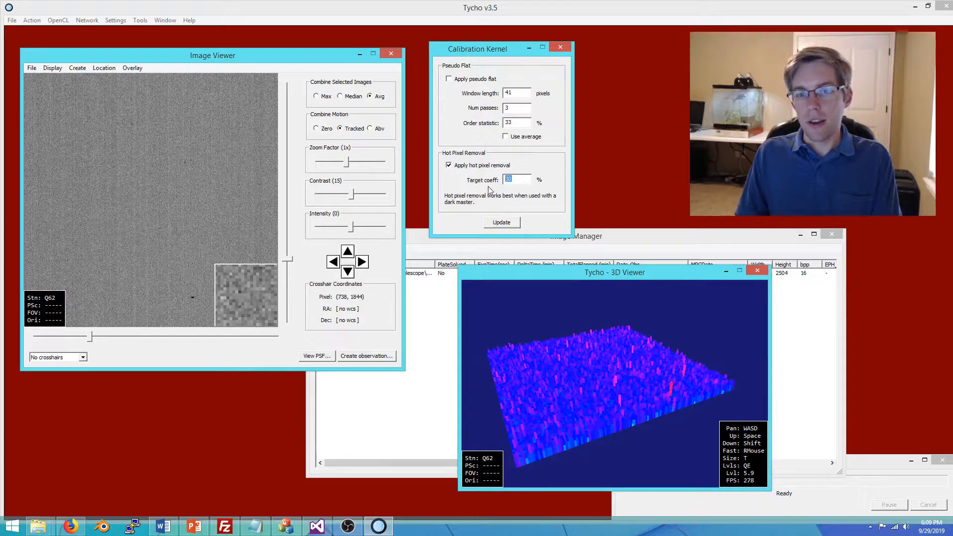
pyautogui.moveTo(416, 215)
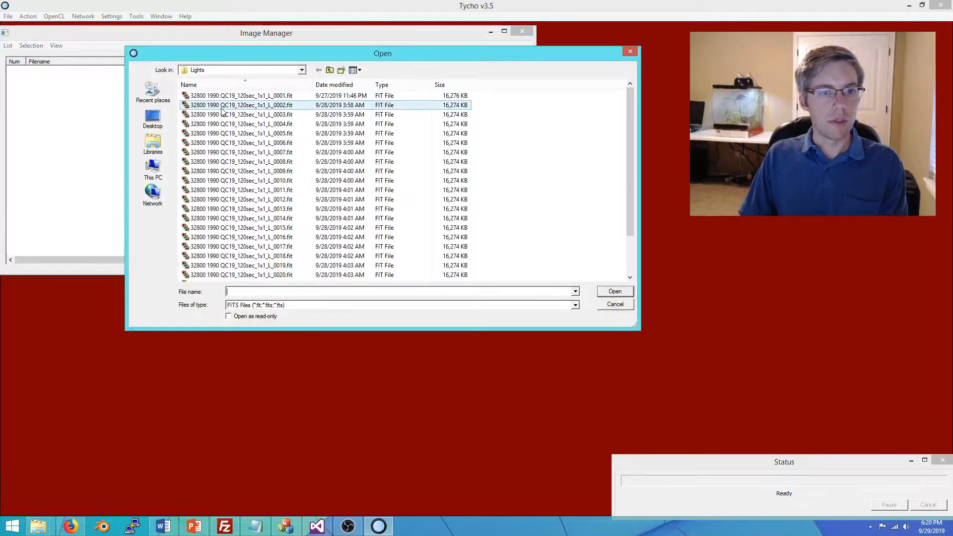
# Briefly check the Express Mode options from the Action menu, then return to the Action menu.
pyautogui.click(28, 16)
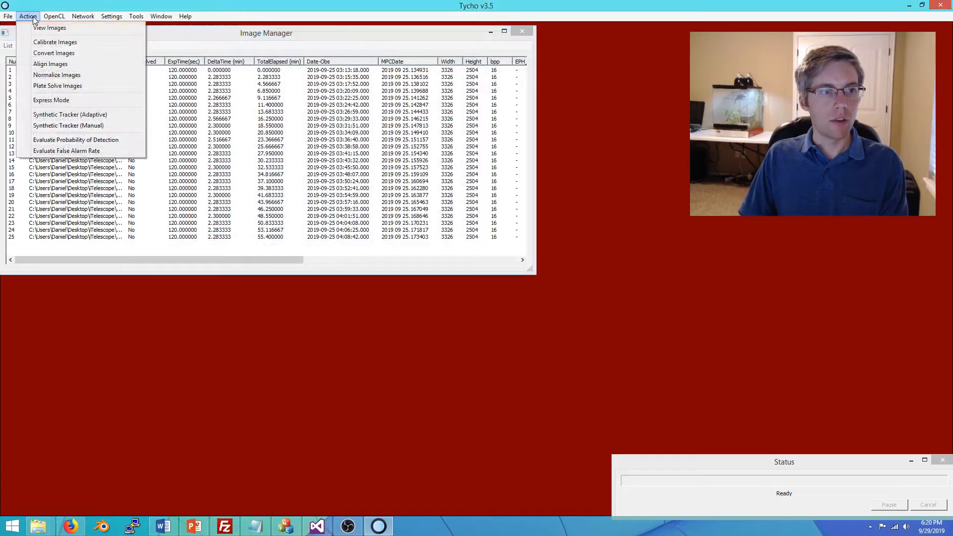
pyautogui.moveTo(56, 41)
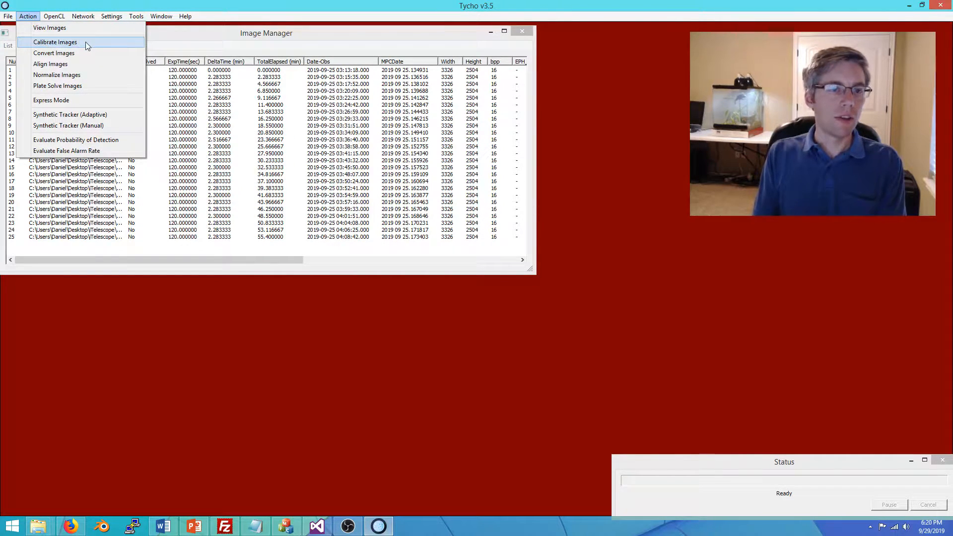
pyautogui.moveTo(50, 100)
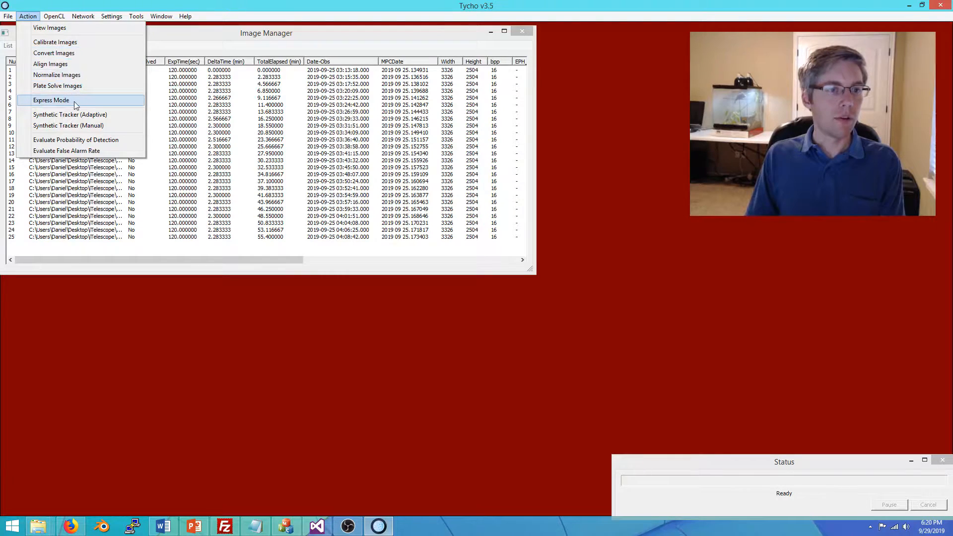
pyautogui.click(52, 100)
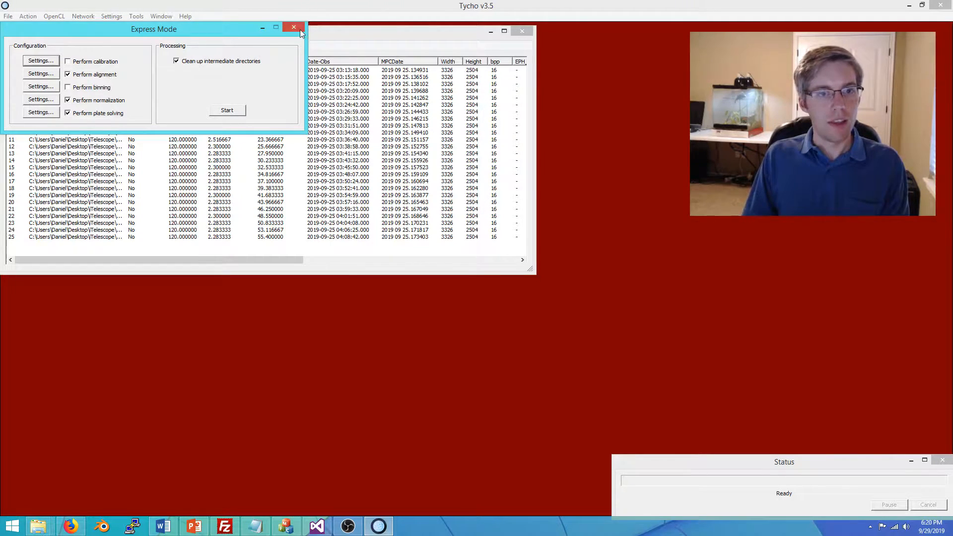
pyautogui.click(294, 27)
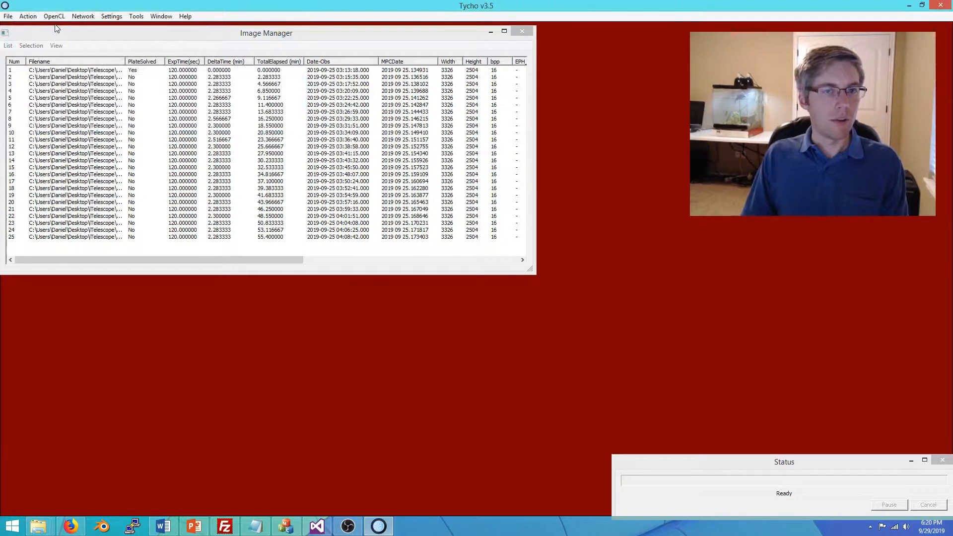
pyautogui.click(28, 16)
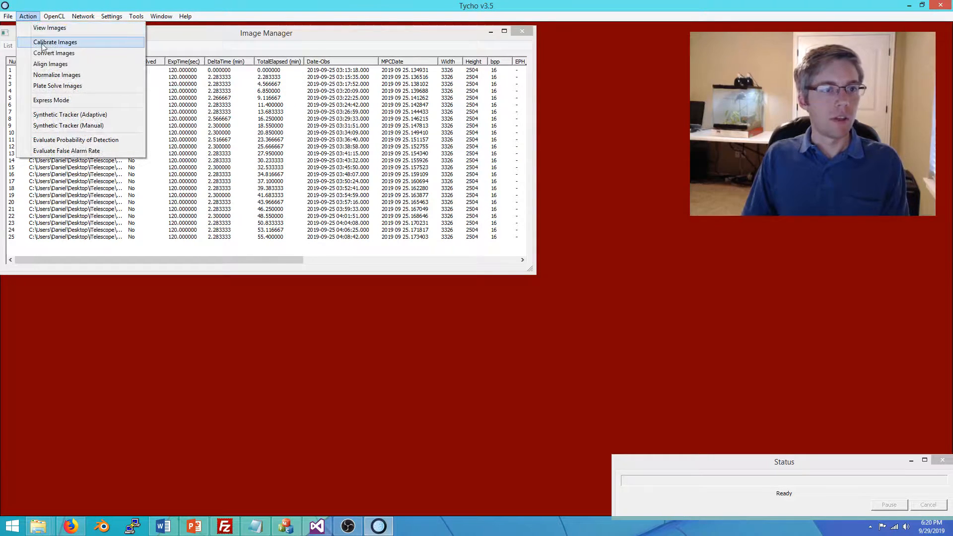
# Calibrate the light frames with defective column removal, 30 percent hot pixel removal, master_dark.fit and pseudo flat.
pyautogui.click(55, 41)
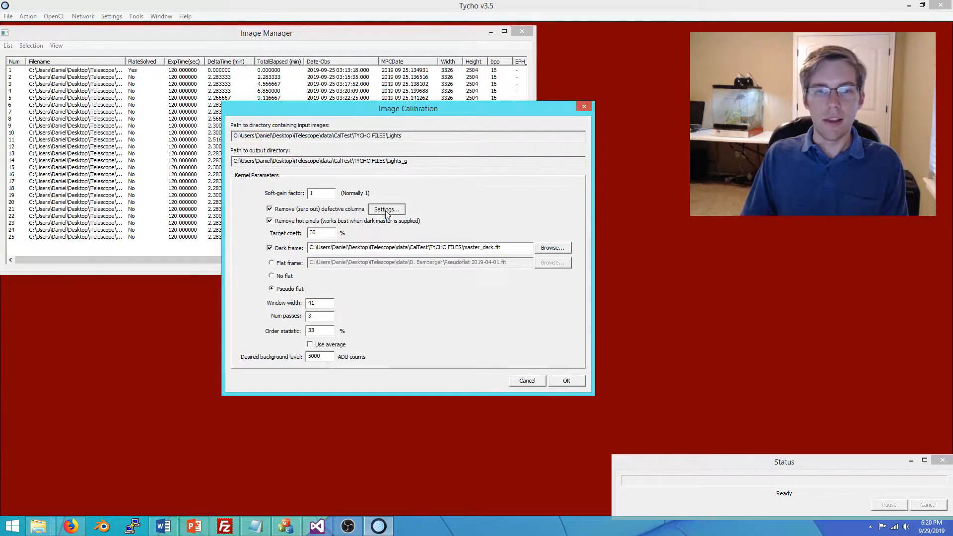
pyautogui.click(386, 209)
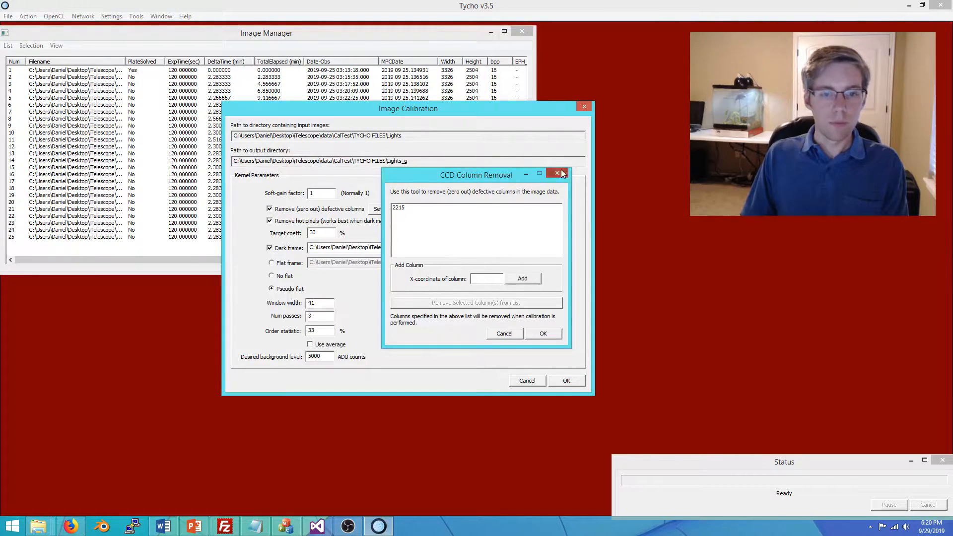
pyautogui.click(556, 175)
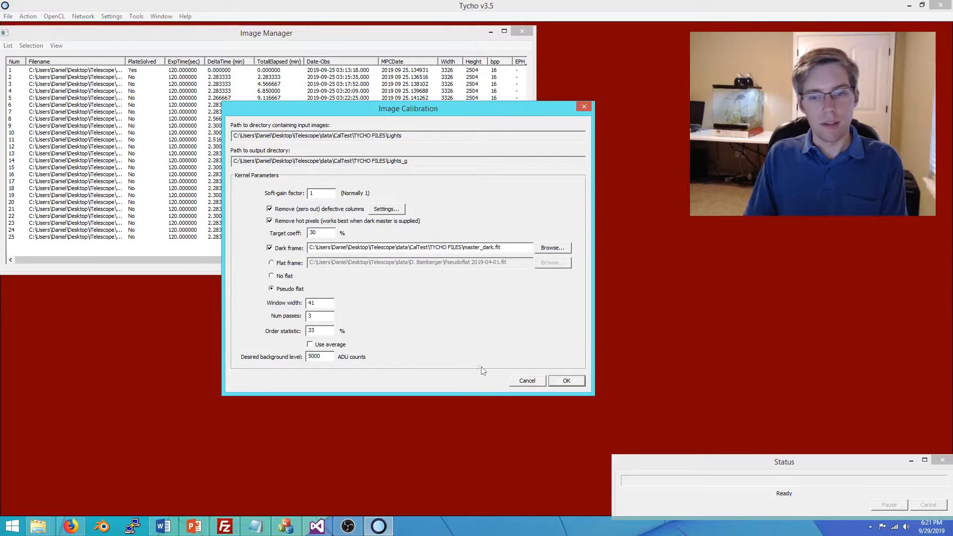
pyautogui.click(565, 380)
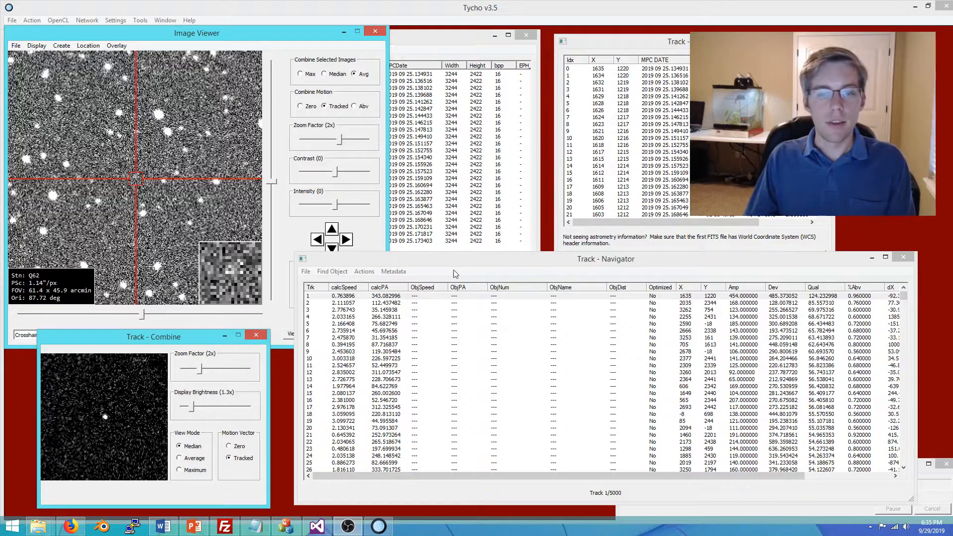
# Select track 1 of 5000 in the Track Navigator, at pixel 1635, 1220.
pyautogui.click(364, 296)
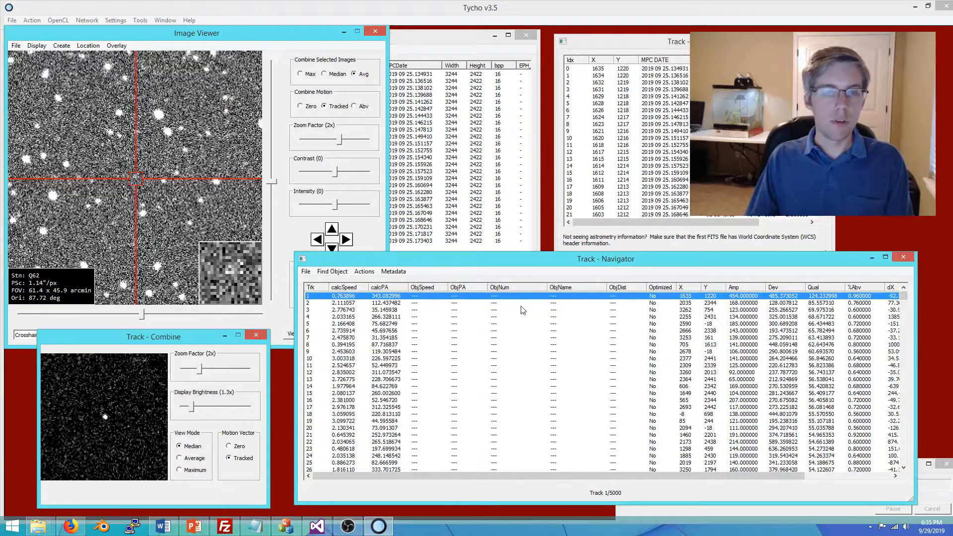